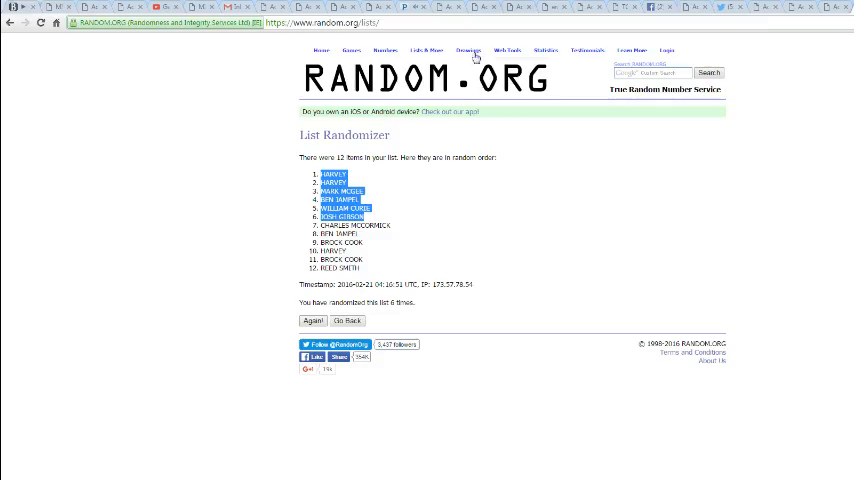
Go back from the shuffled results to the List Randomizer form with the names.
{"action": "left_click", "coordinate": [347, 320]}
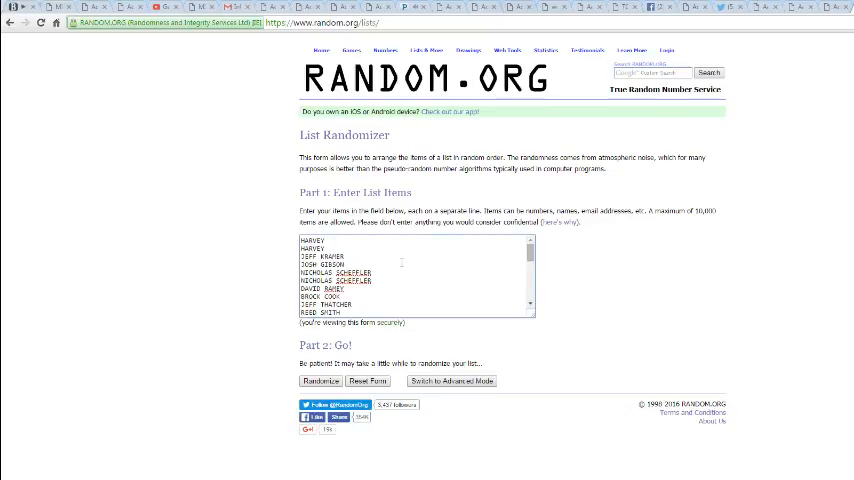
Randomize the 32-name list and shuffle it again until it reaches 12 randomizations.
{"action": "left_click", "coordinate": [320, 380]}
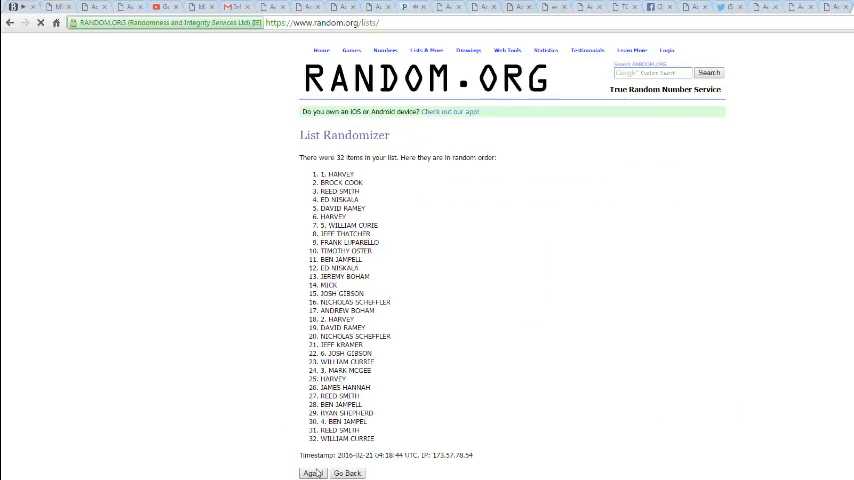
{"action": "left_click", "coordinate": [312, 472]}
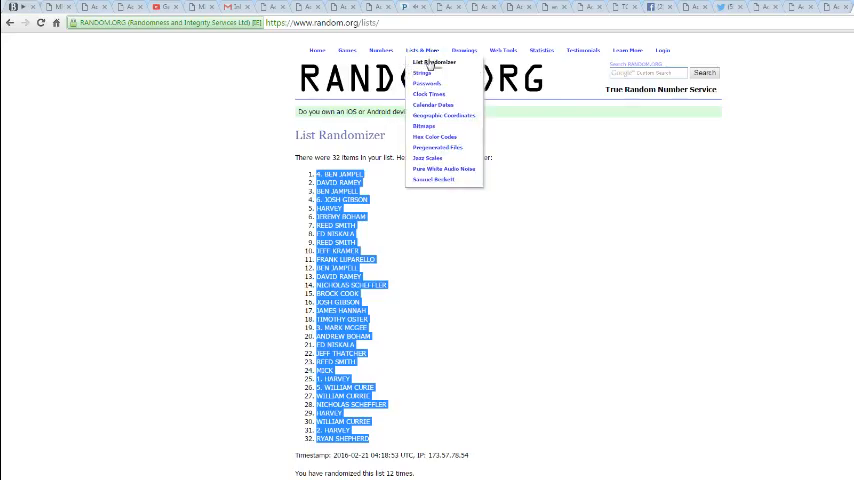
Randomize the 32 NFL teams on a fresh form and select the shuffled team list.
{"action": "left_click", "coordinate": [434, 62]}
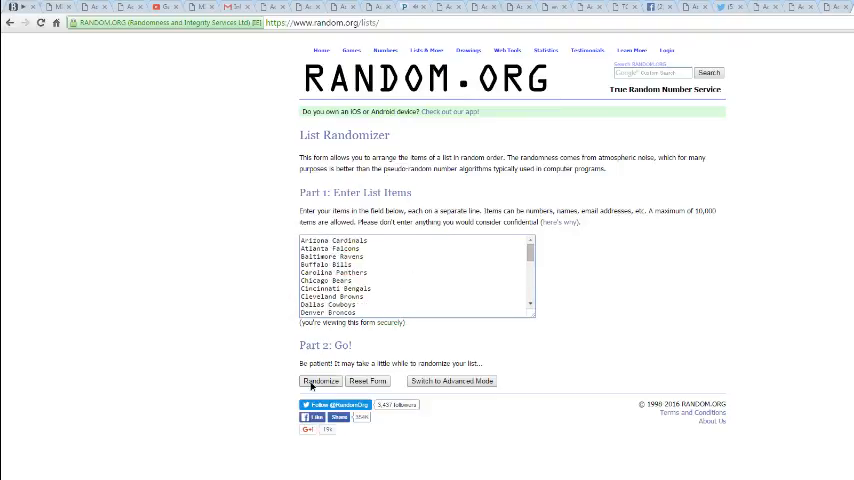
{"action": "left_click", "coordinate": [320, 381]}
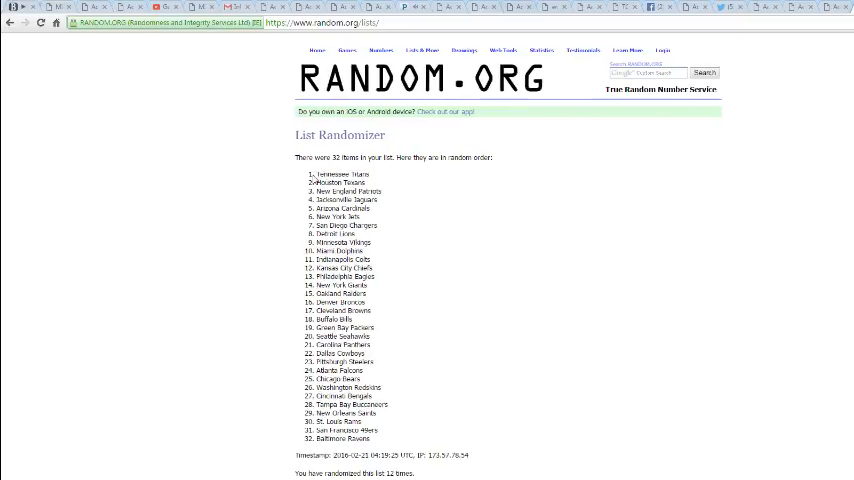
{"action": "left_click_drag", "start_coordinate": [310, 174], "coordinate": [375, 439]}
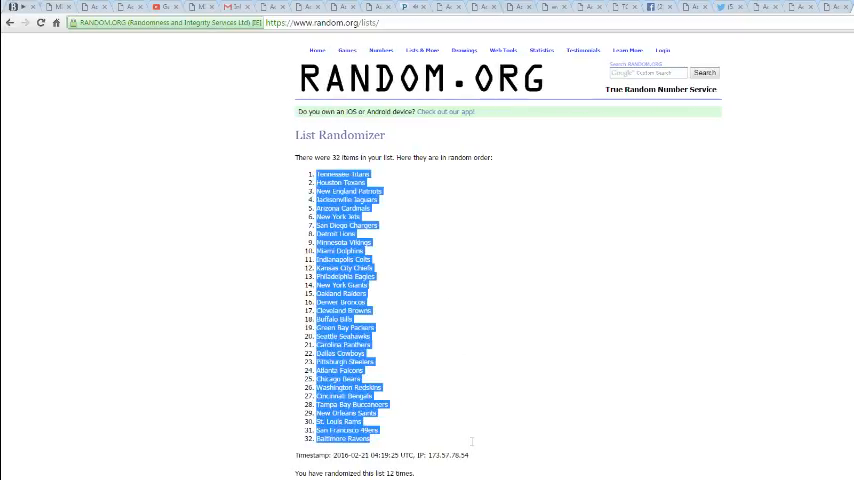